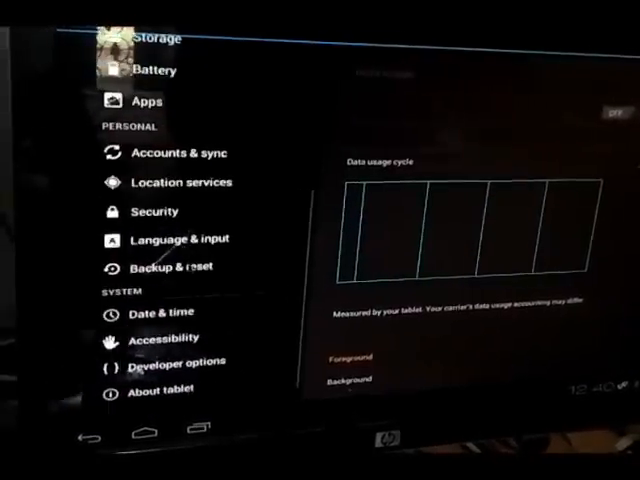
Step: Open Data usage in Settings to show the usage cycle chart
{"action": "left_click", "coordinate": [162, 385]}
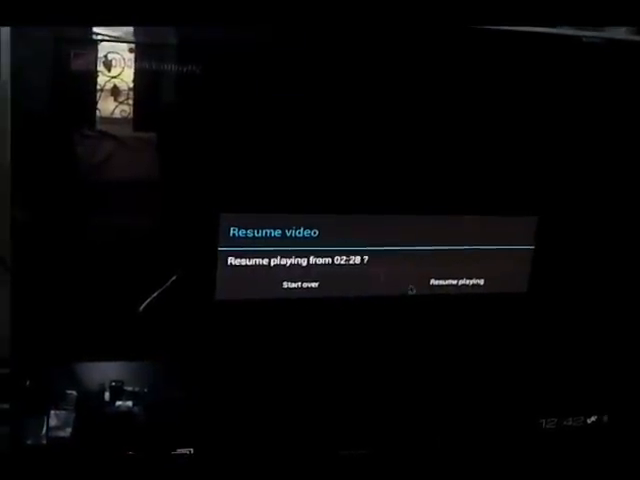
Step: Choose Resume playing to continue the Gallery video from 02:28
{"action": "left_click", "coordinate": [460, 281]}
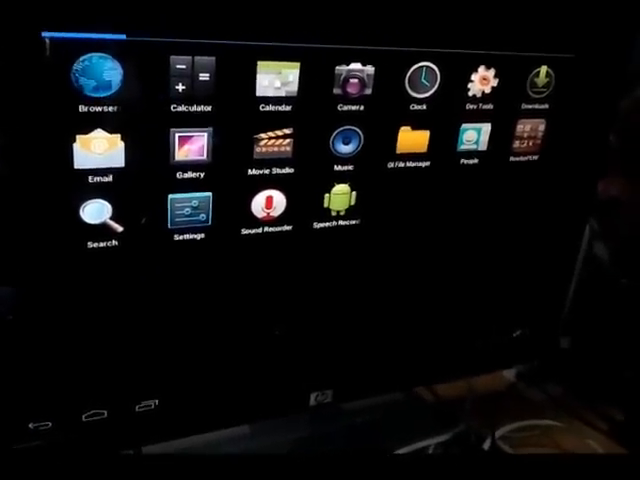
Step: Launch Browser from the all-apps drawer
{"action": "left_click", "coordinate": [93, 73]}
{"action": "type", "text": "a"}
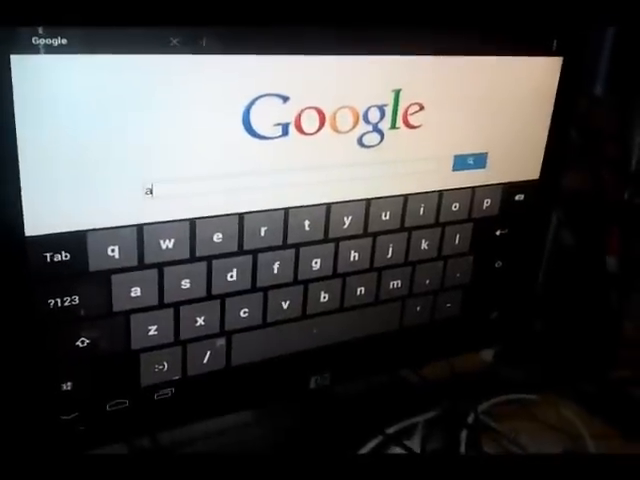
Step: Type "android apps" into the Google search box and run the search
{"action": "type", "text": "ndr"}
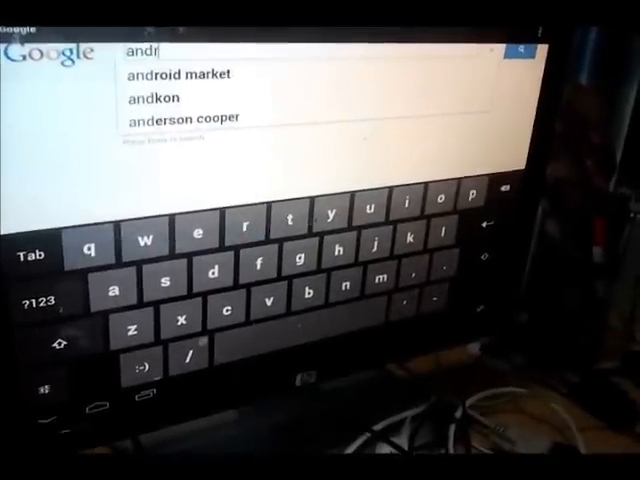
{"action": "type", "text": "o"}
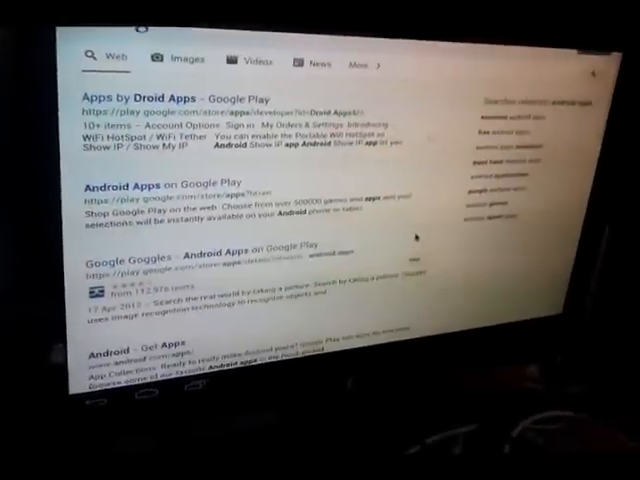
Step: Scroll past the Google Play listings to the Get Apps and Android Market results
{"action": "scroll", "scroll_direction": "down", "scroll_amount": 3}
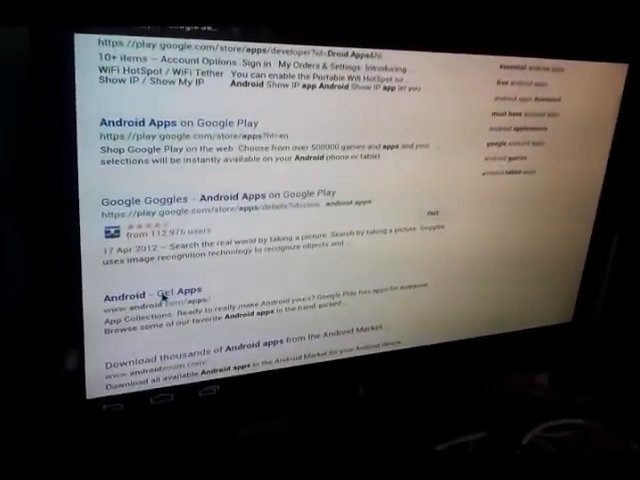